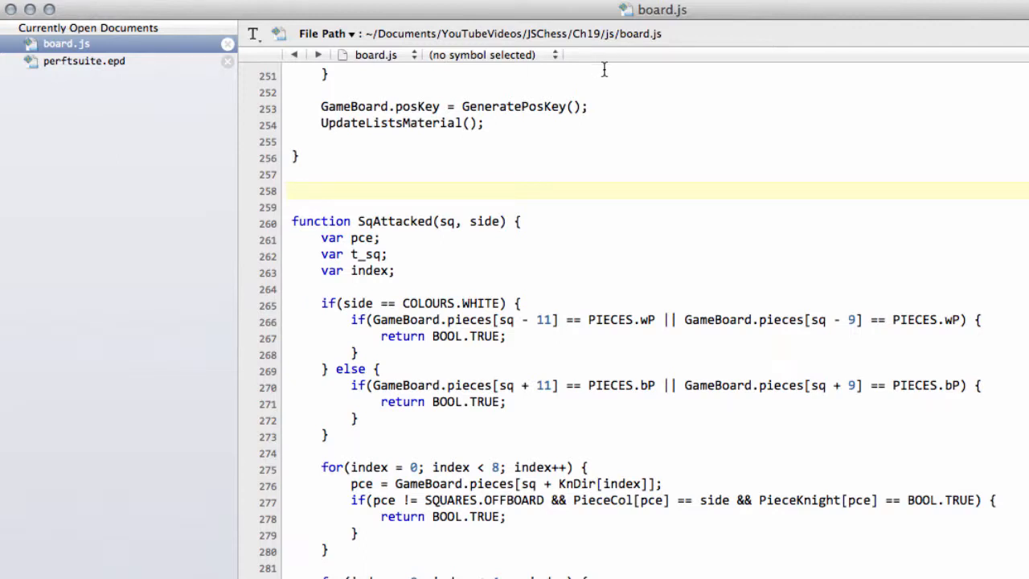
{"action": "mouse_move", "coordinate": [605, 71]}
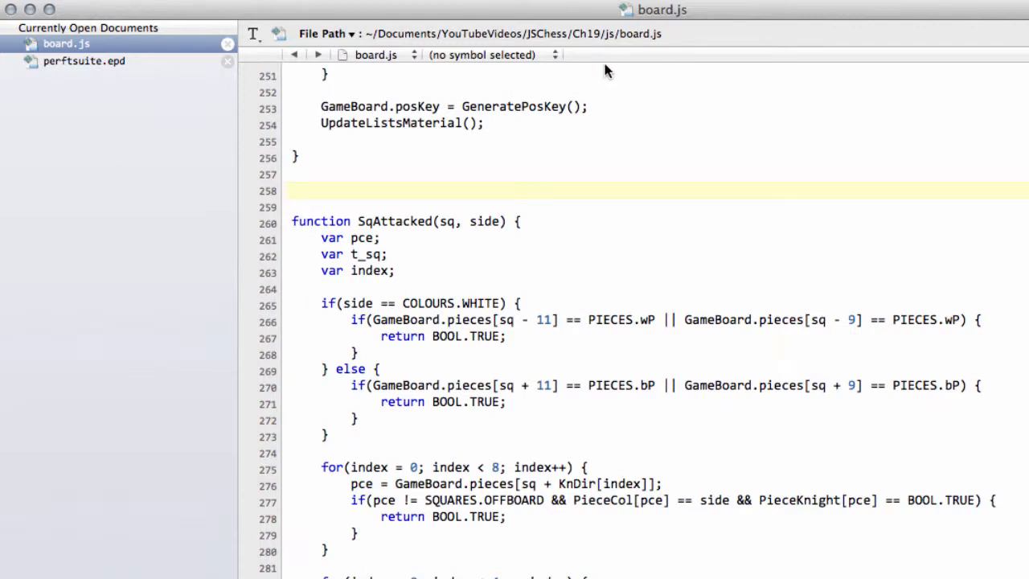
- Begin PrintSqAttacked above SqAttacked, declaring sq, file, rank, piece and logging the "\nAttacked:\n" header
{"action": "left_click", "coordinate": [404, 200]}
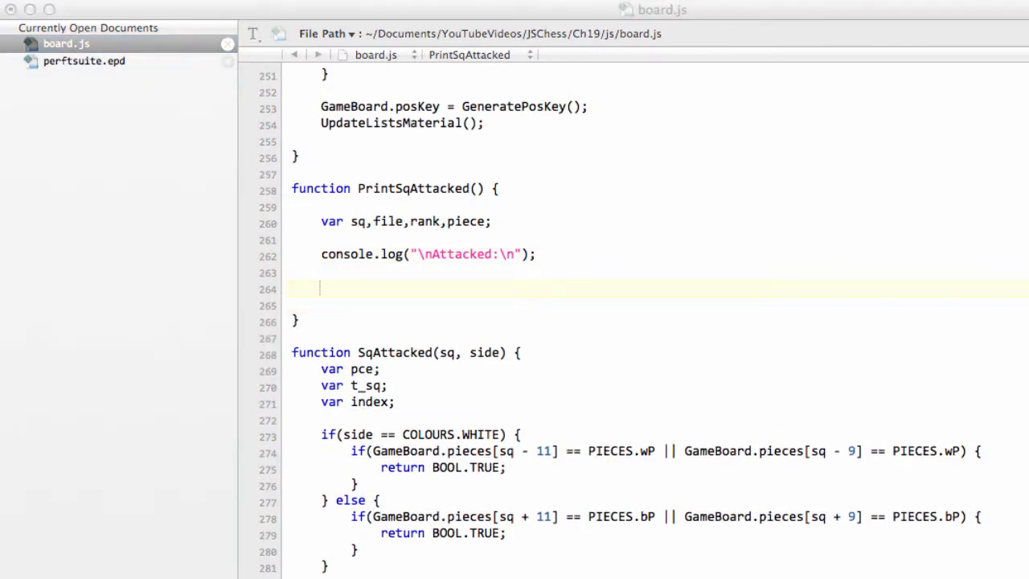
{"action": "mouse_move", "coordinate": [338, 292]}
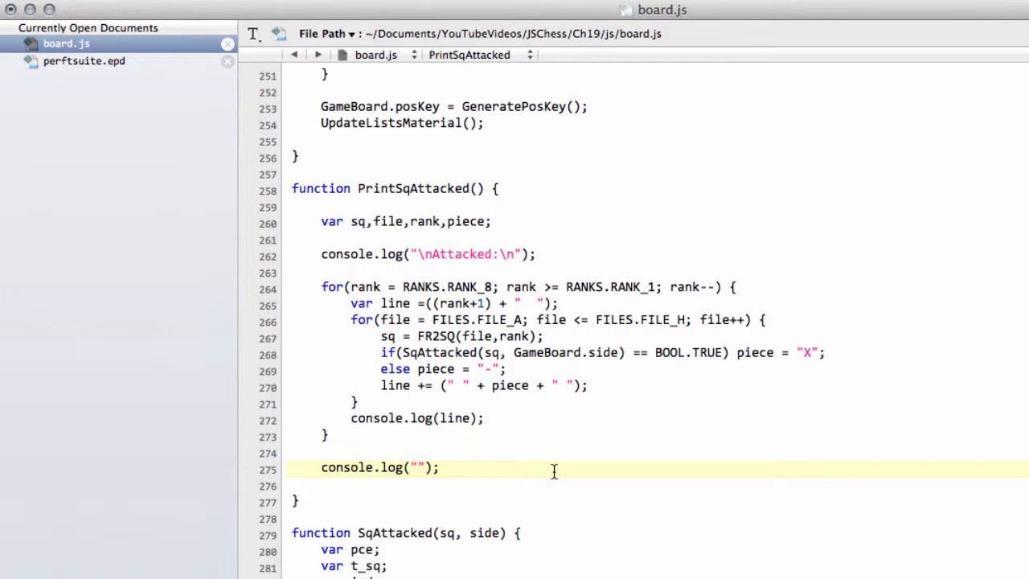
{"action": "mouse_move", "coordinate": [347, 292]}
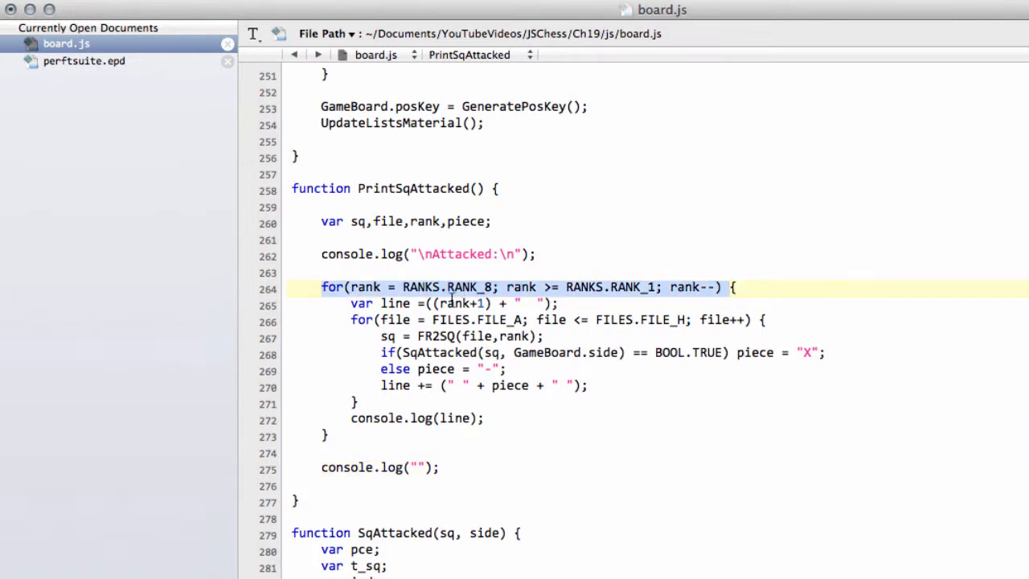
- Add nested rank 8-1 and file A-H loops calling SqAttacked, logging X or - per square, then copy the function name
{"action": "left_click", "coordinate": [784, 320]}
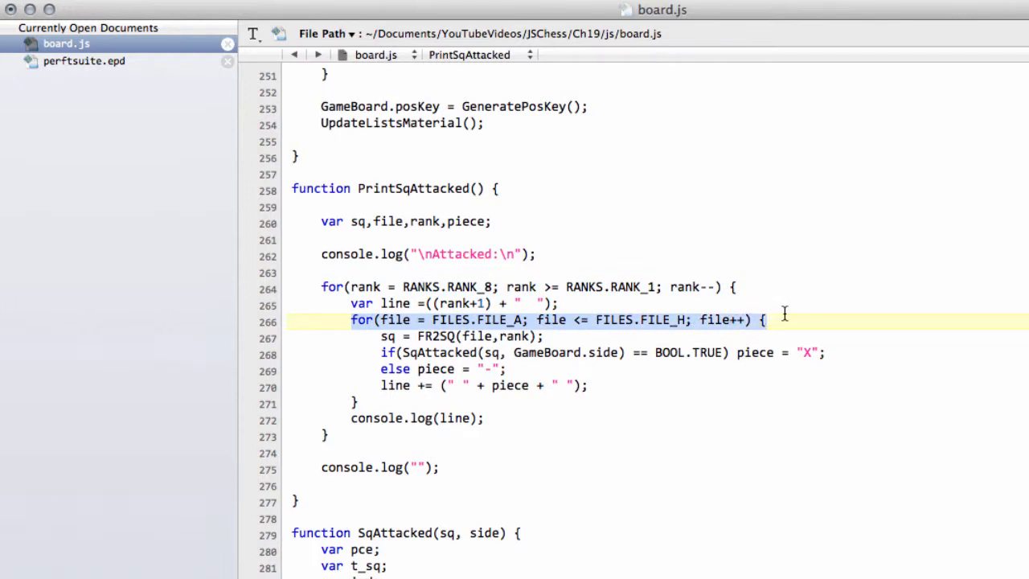
{"action": "left_click", "coordinate": [803, 352]}
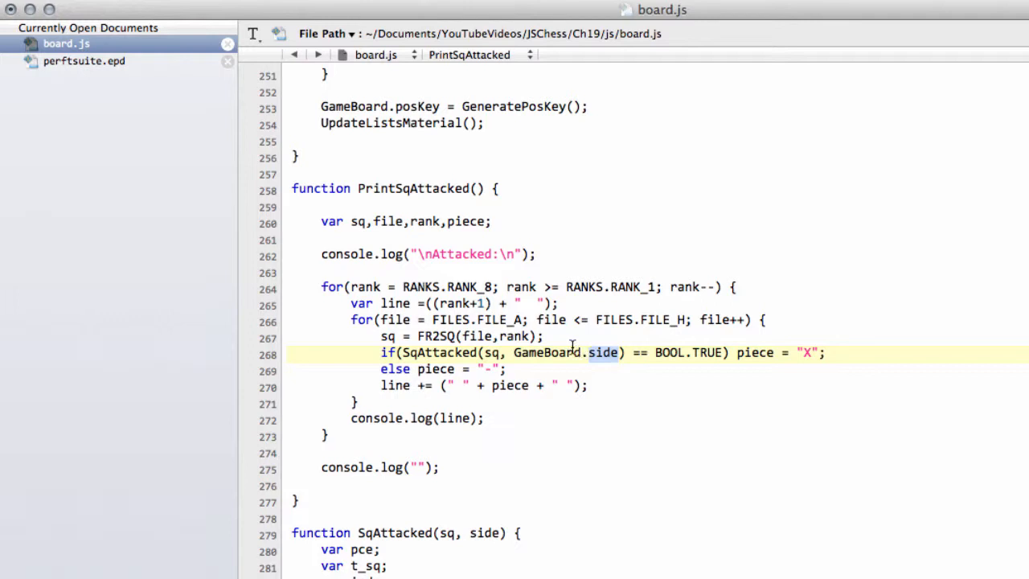
{"action": "left_click", "coordinate": [357, 402]}
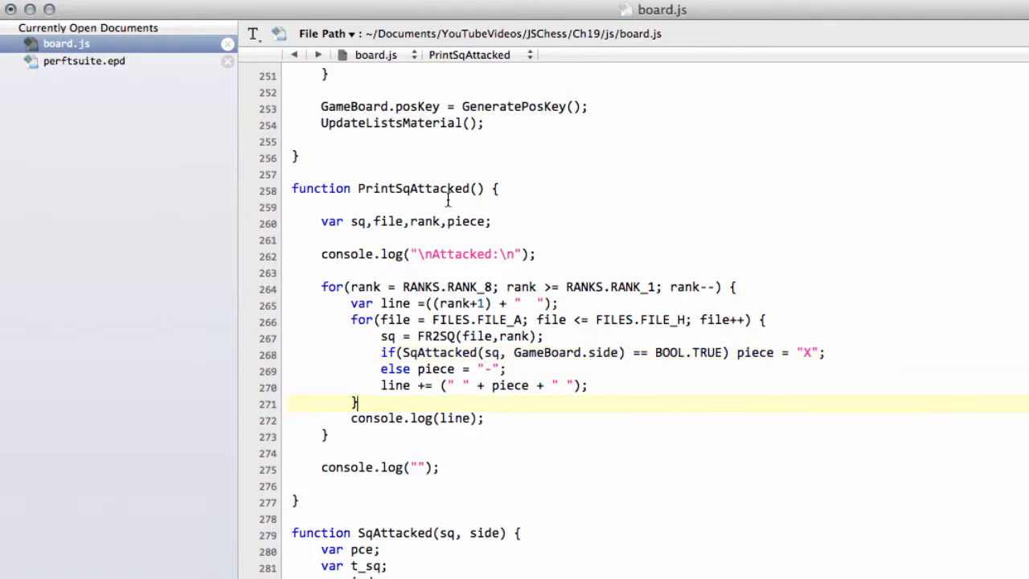
{"action": "double_click", "coordinate": [418, 189]}
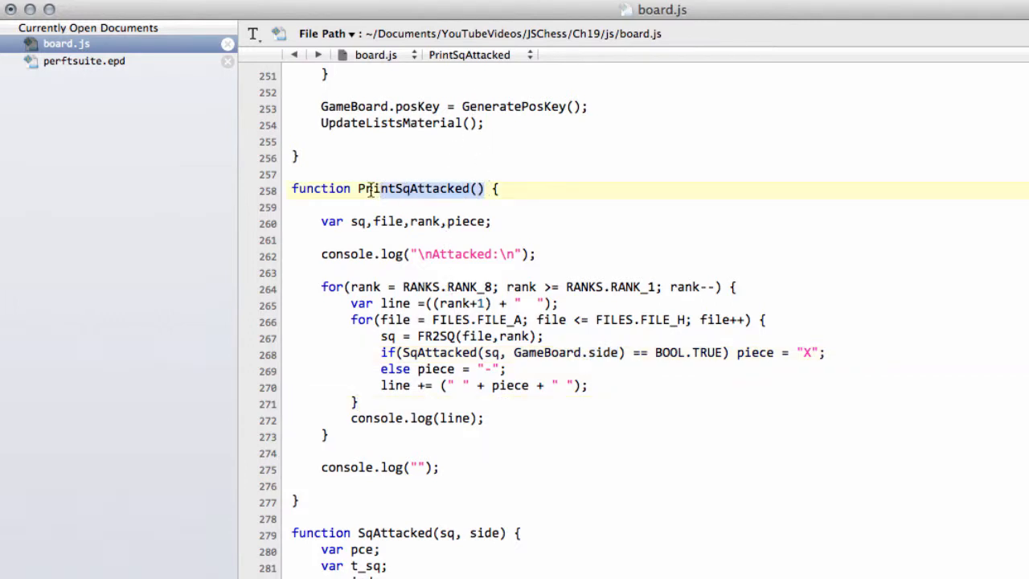
{"action": "left_click", "coordinate": [370, 142]}
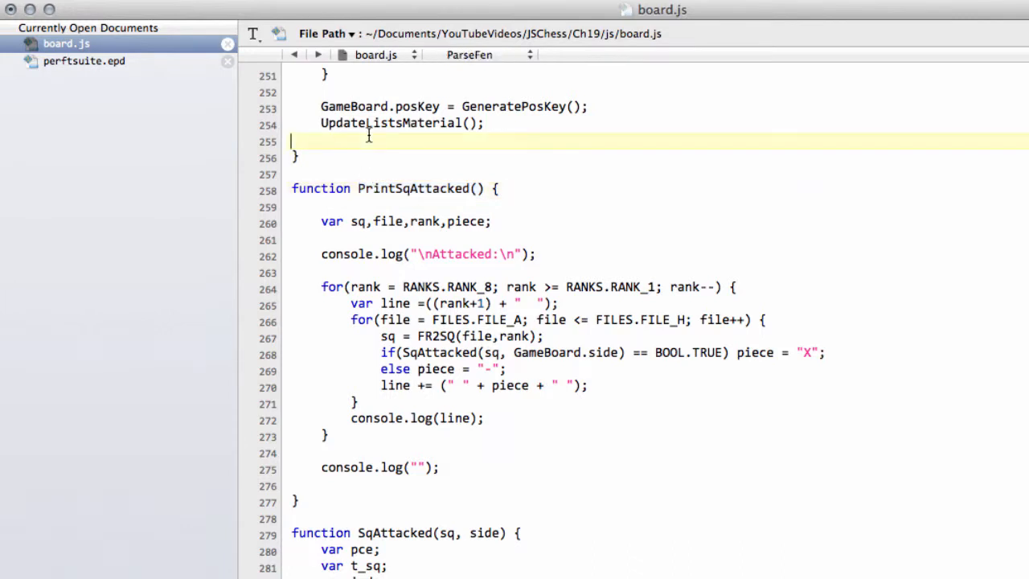
- Append PrintSqAttacked(); after UpdateListsMaterial() in ParseFen and check the grid in the browser console
{"action": "type", "text": "PrintSqAttacked();"}
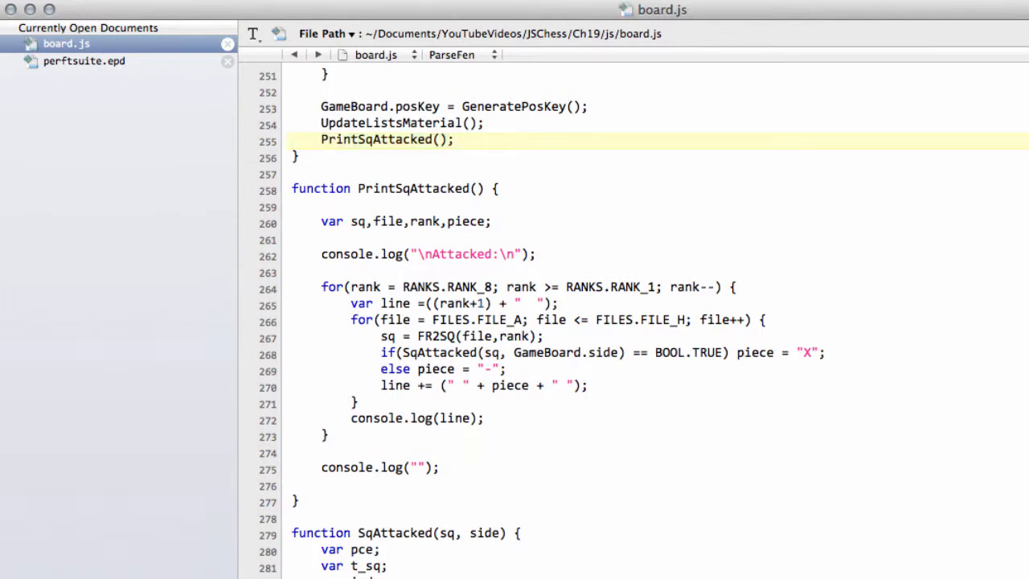
{"action": "left_click", "coordinate": [454, 138]}
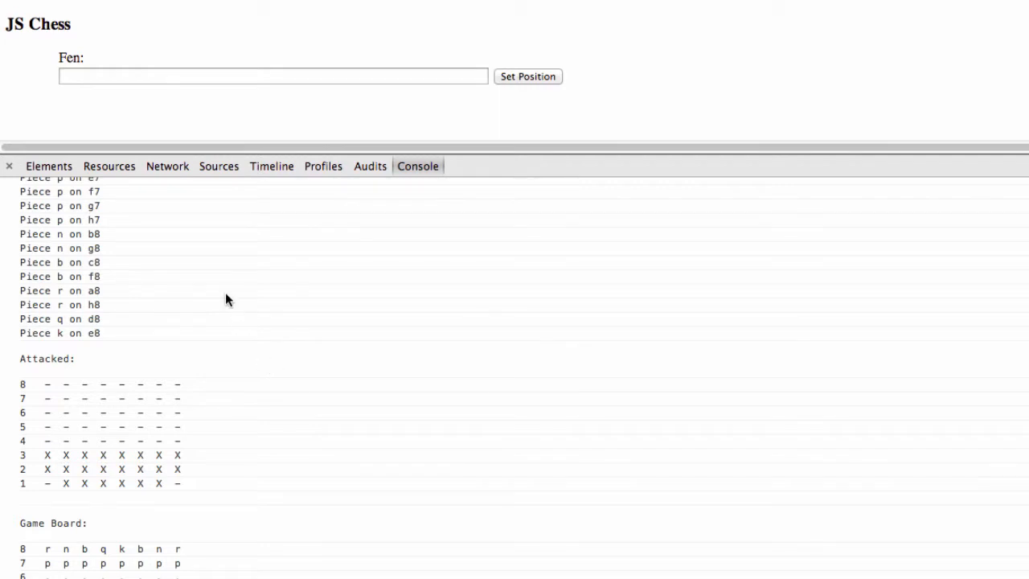
{"action": "mouse_move", "coordinate": [768, 221]}
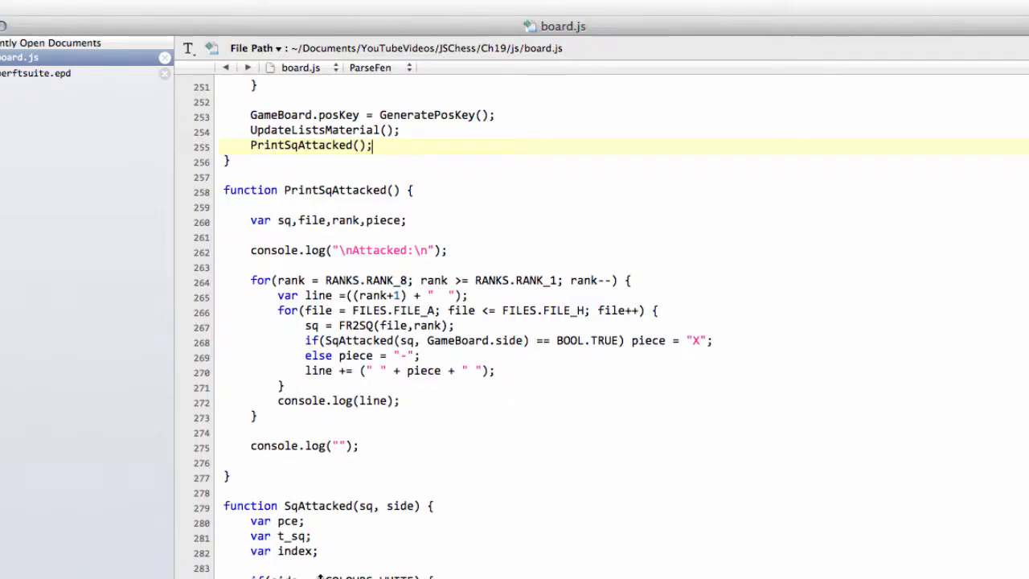
- Switch to perftsuite.epd in the open documents and select one of its FEN lines to copy
{"action": "left_click", "coordinate": [36, 74]}
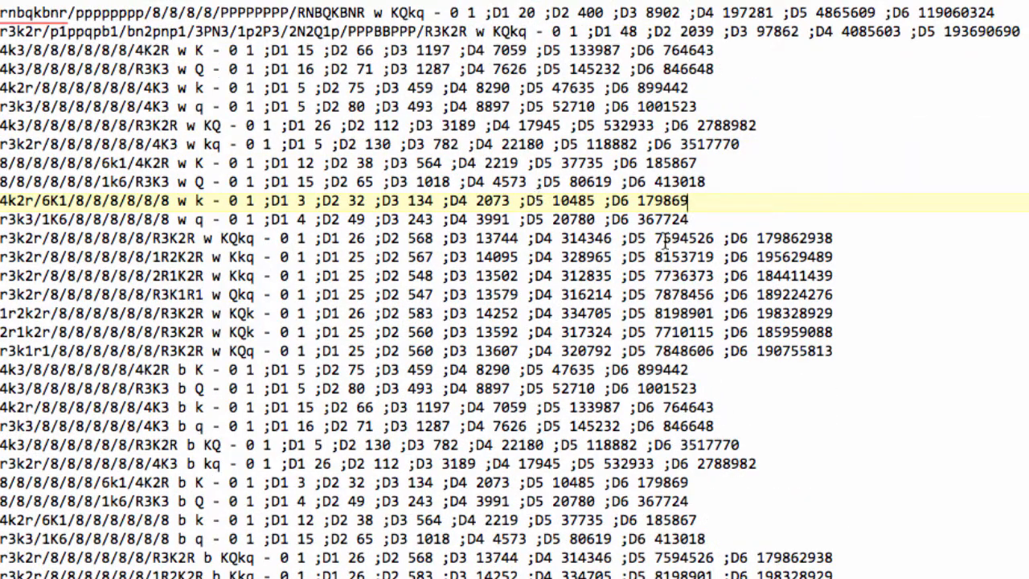
{"action": "double_click", "coordinate": [788, 237]}
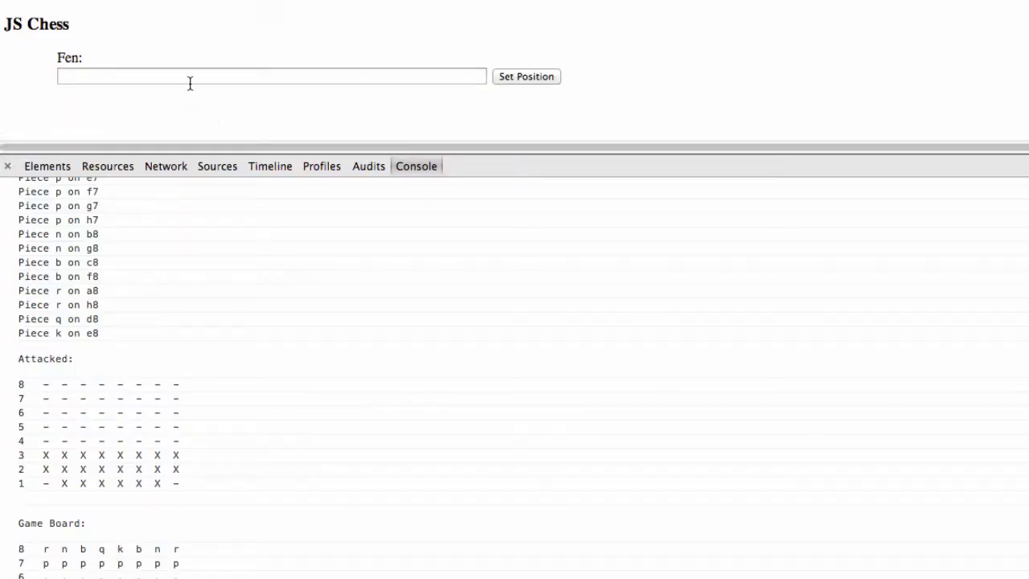
- Load the rooks-and-kings FEN into the Fen field and read its Attacked grid in the console
{"action": "left_click", "coordinate": [526, 76]}
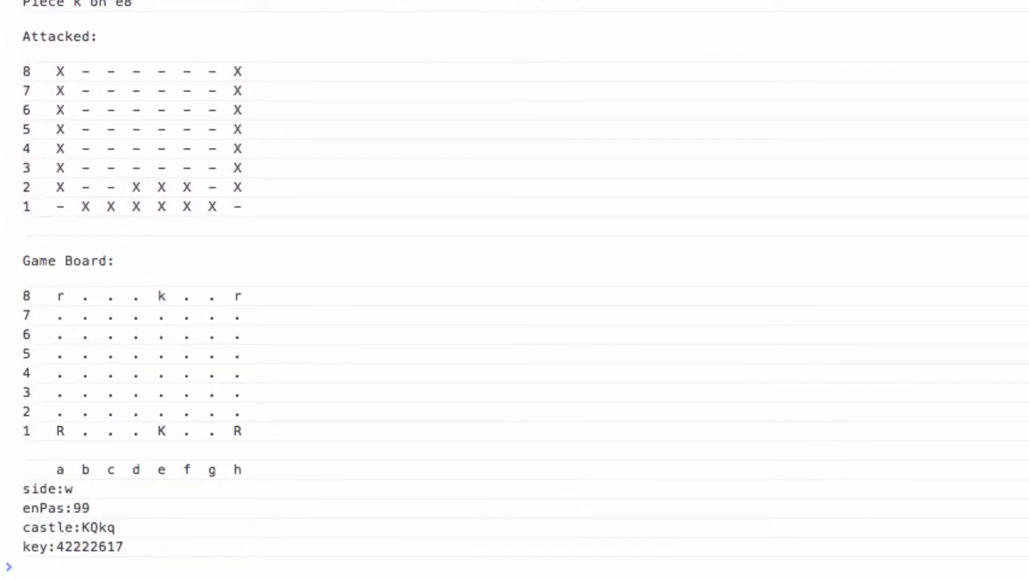
{"action": "mouse_move", "coordinate": [205, 143]}
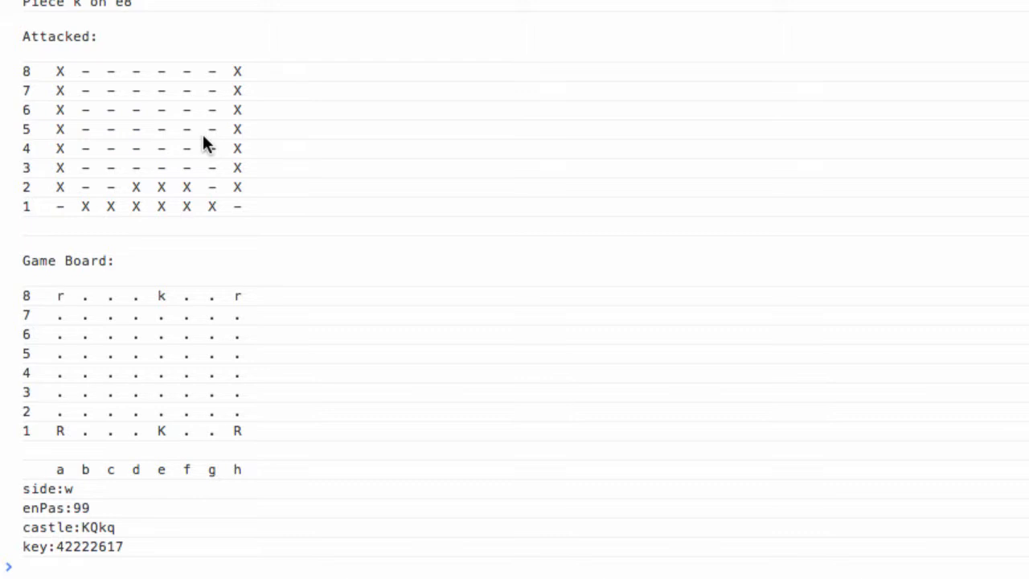
{"action": "mouse_move", "coordinate": [109, 396]}
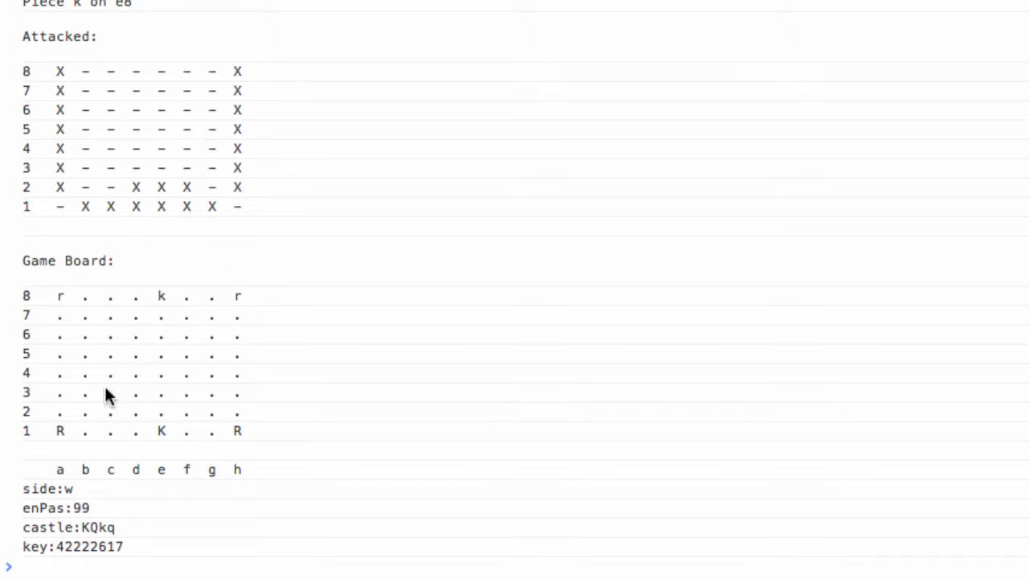
{"action": "mouse_move", "coordinate": [351, 103]}
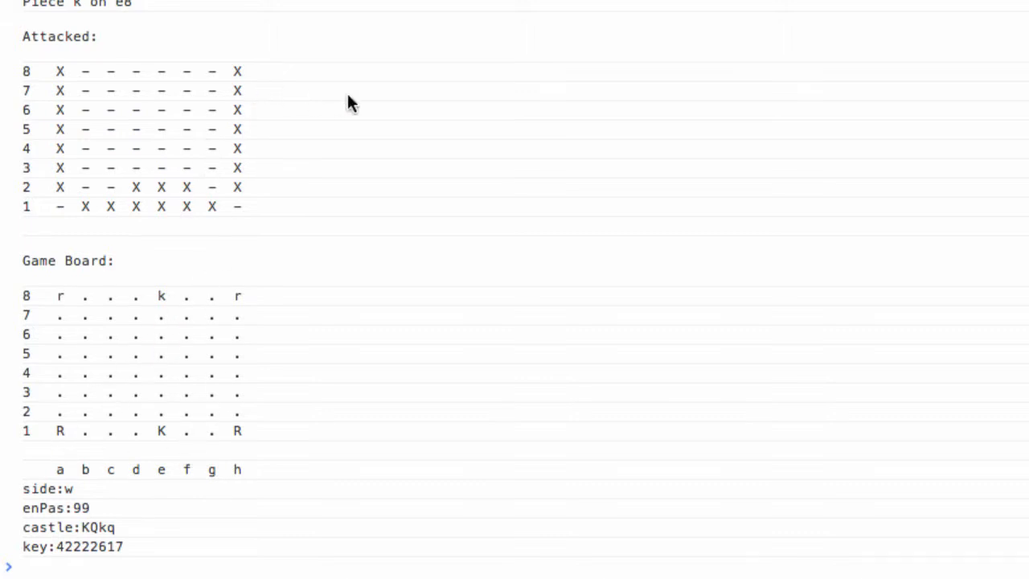
{"action": "mouse_move", "coordinate": [132, 202]}
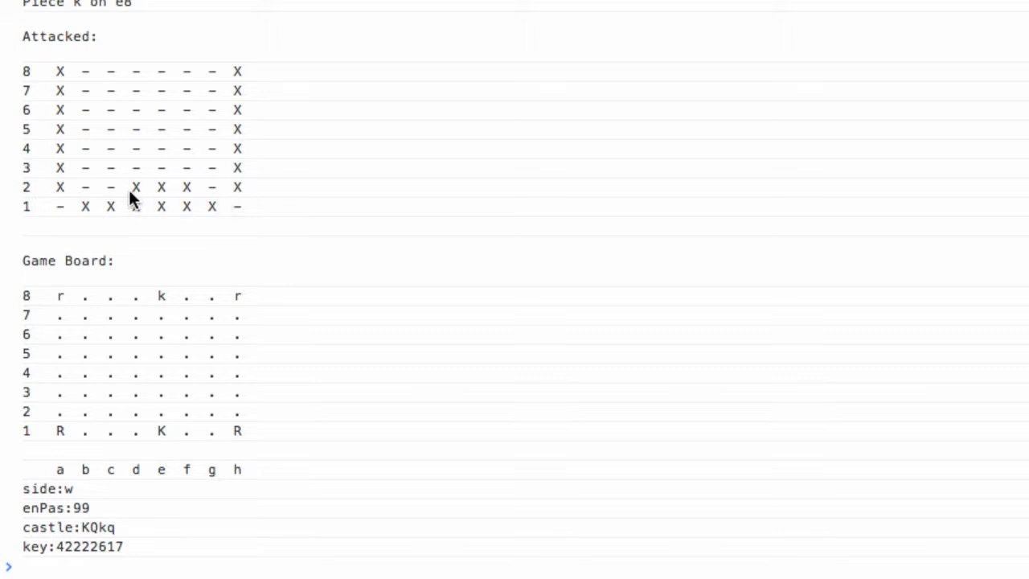
{"action": "mouse_move", "coordinate": [190, 212]}
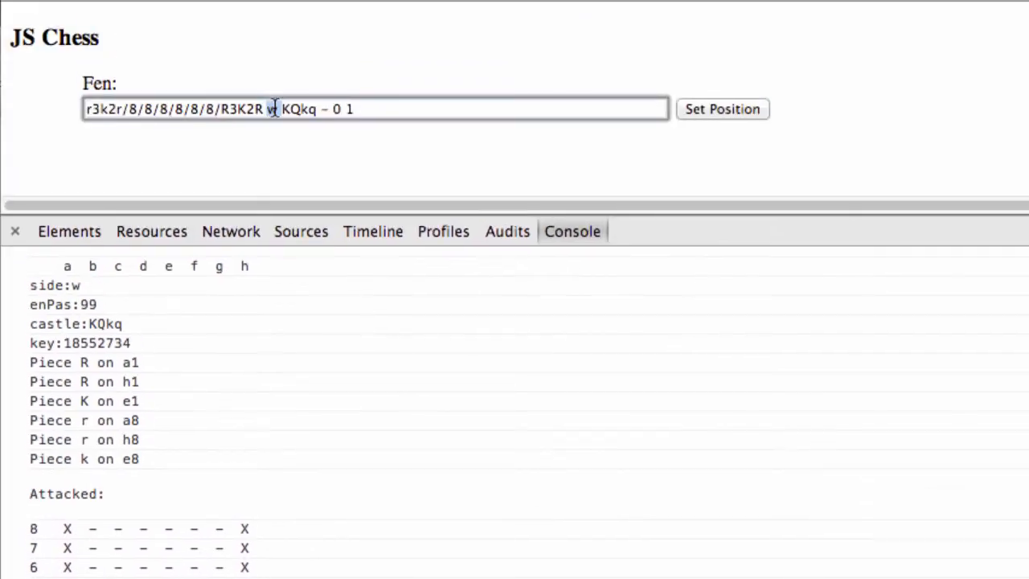
- Change the FEN to q3k2b/8/3n4/8/8/8/8/R3K2R b KQkq - 0 1, set the position and read its attacked grid
{"action": "left_click", "coordinate": [720, 110]}
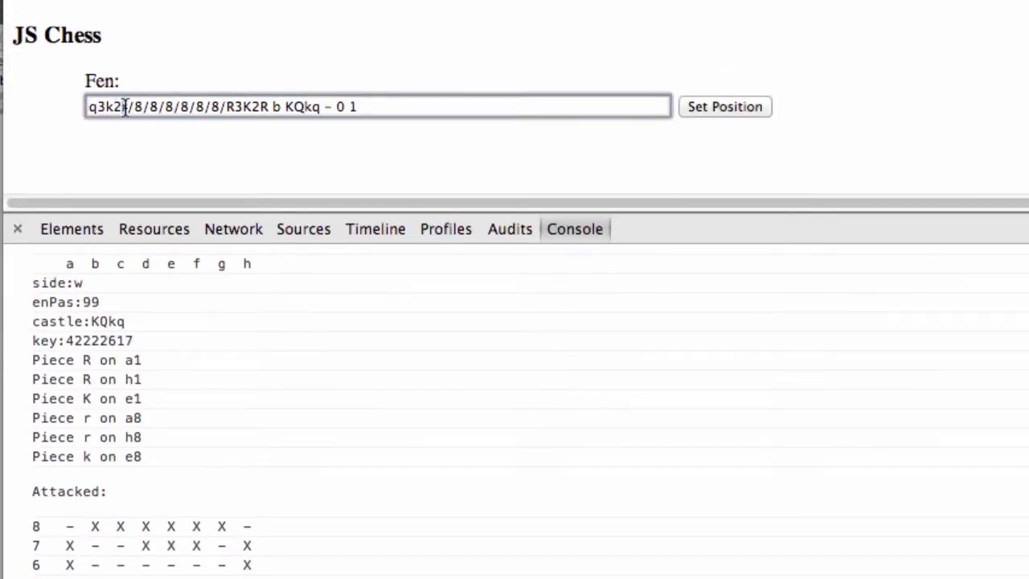
{"action": "type", "text": "b"}
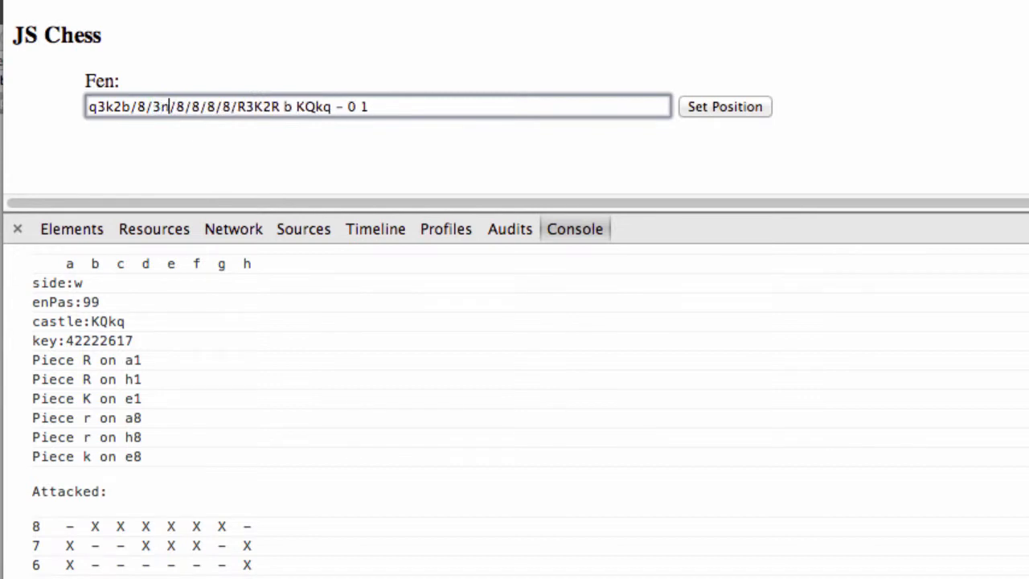
{"action": "type", "text": "4"}
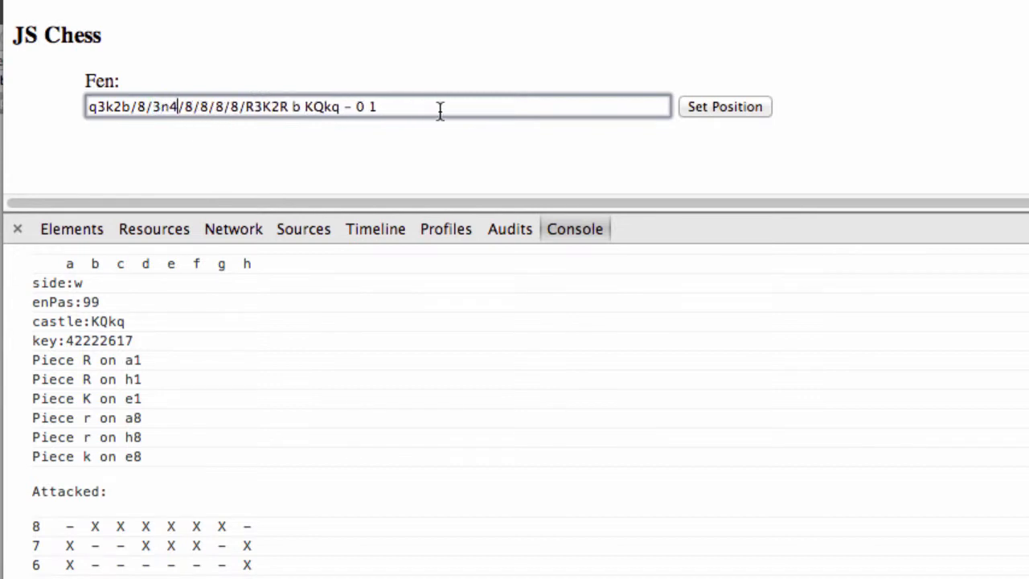
{"action": "scroll", "scroll_direction": "down", "scroll_amount": 3}
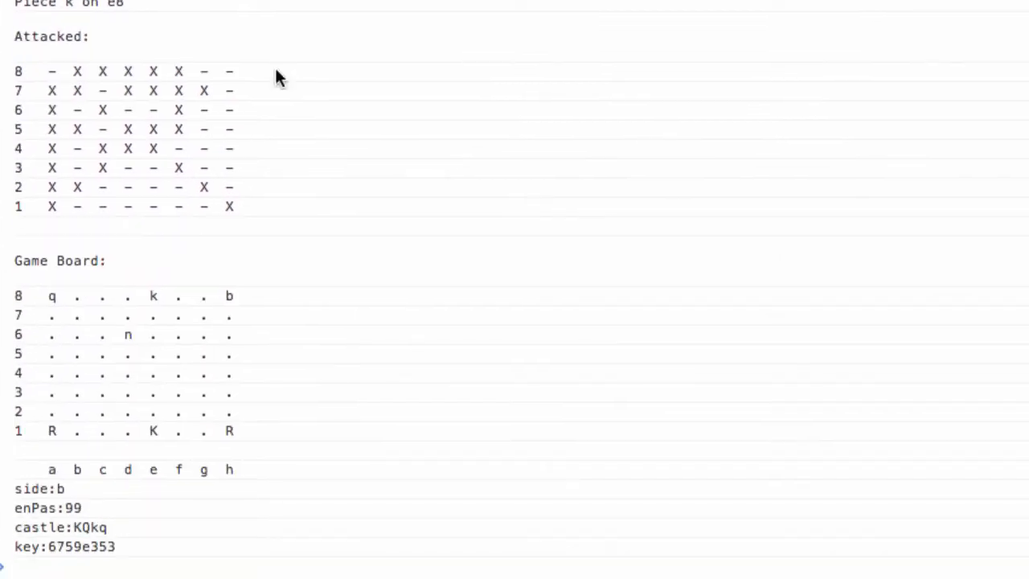
{"action": "mouse_move", "coordinate": [54, 304]}
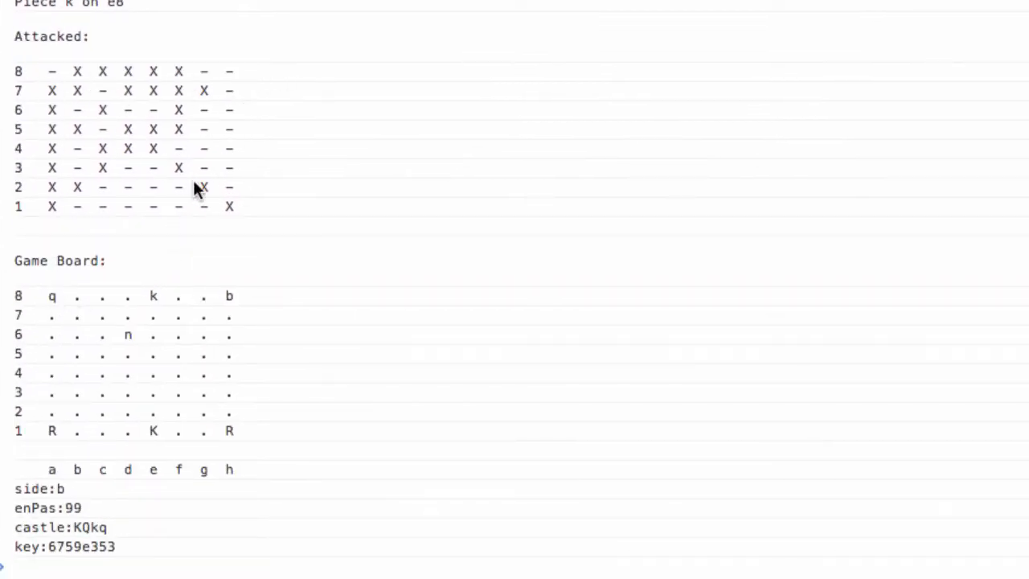
{"action": "mouse_move", "coordinate": [50, 212]}
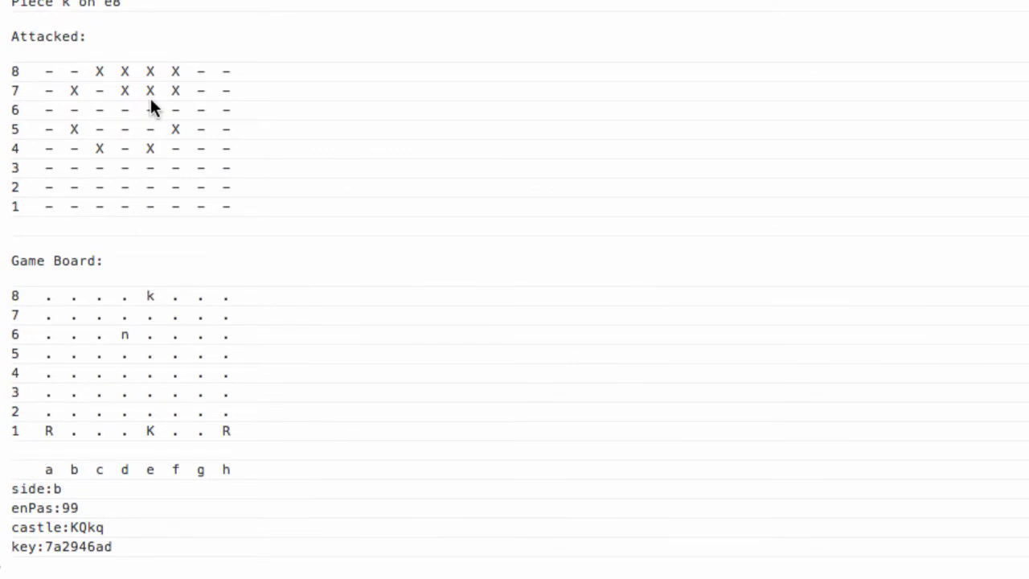
{"action": "mouse_move", "coordinate": [72, 99]}
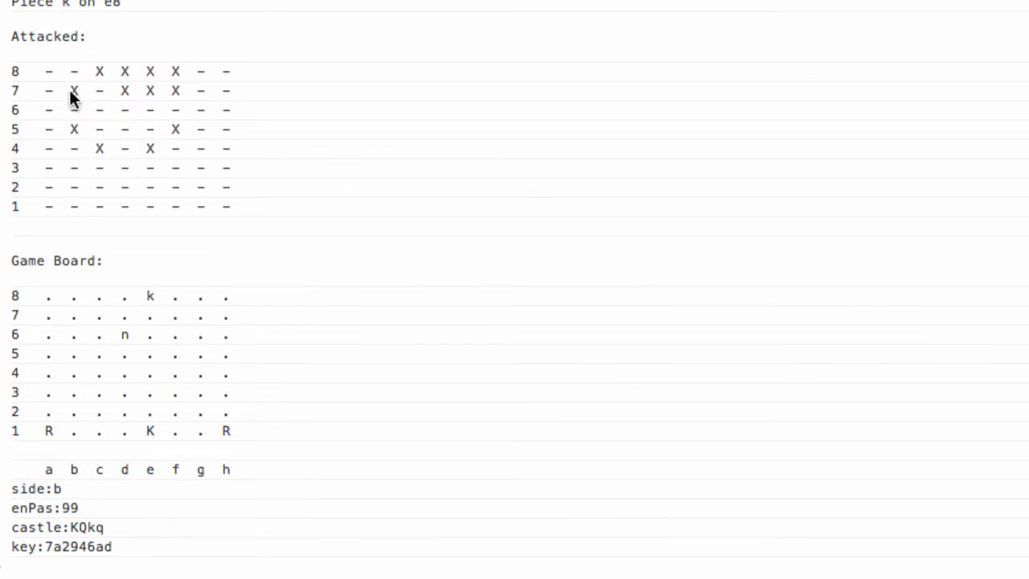
{"action": "mouse_move", "coordinate": [144, 151]}
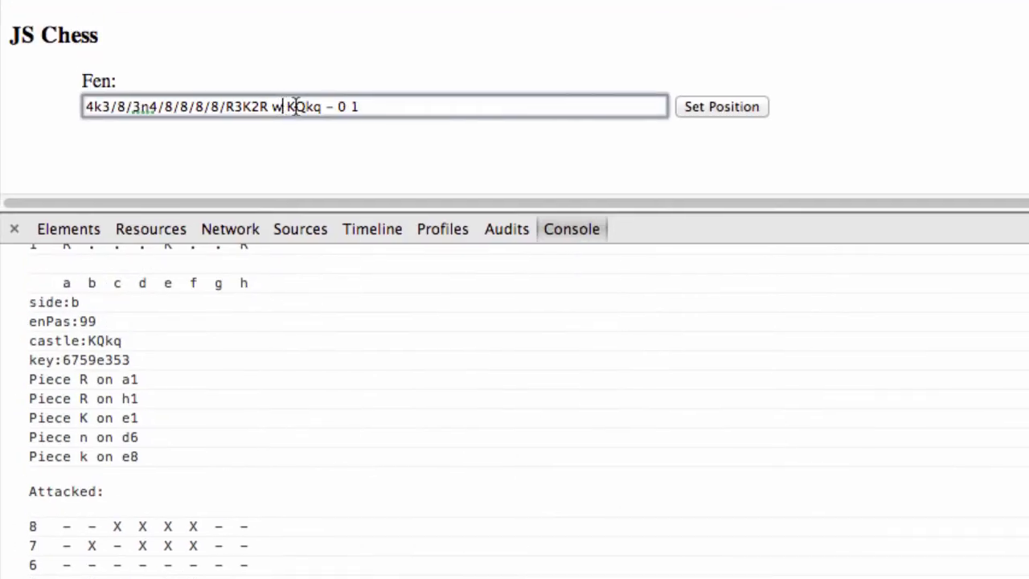
- Edit the FEN for white knights on a1 and d6, white to move, and read white's attacked grid
{"action": "left_click", "coordinate": [721, 107]}
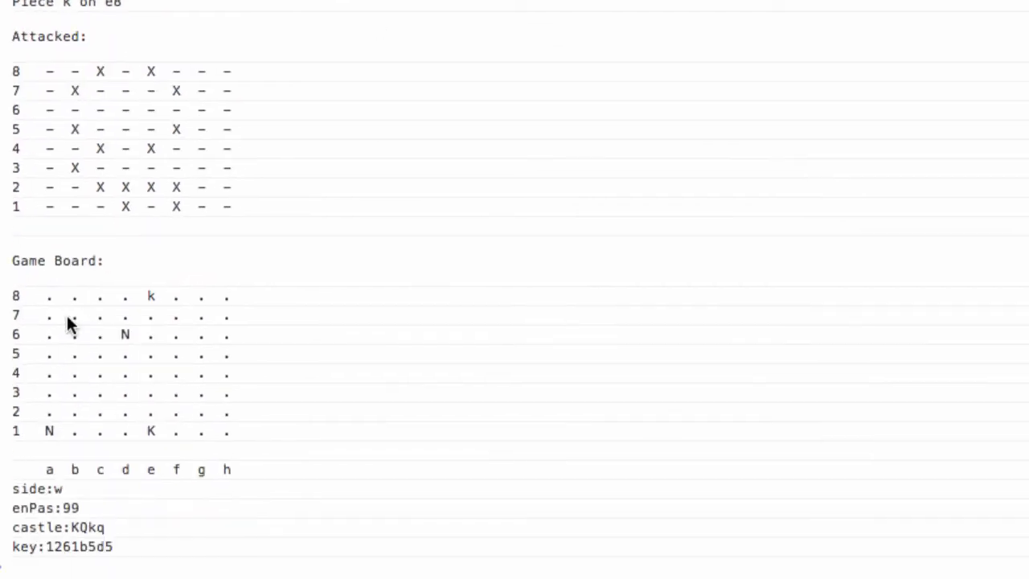
{"action": "mouse_move", "coordinate": [164, 177]}
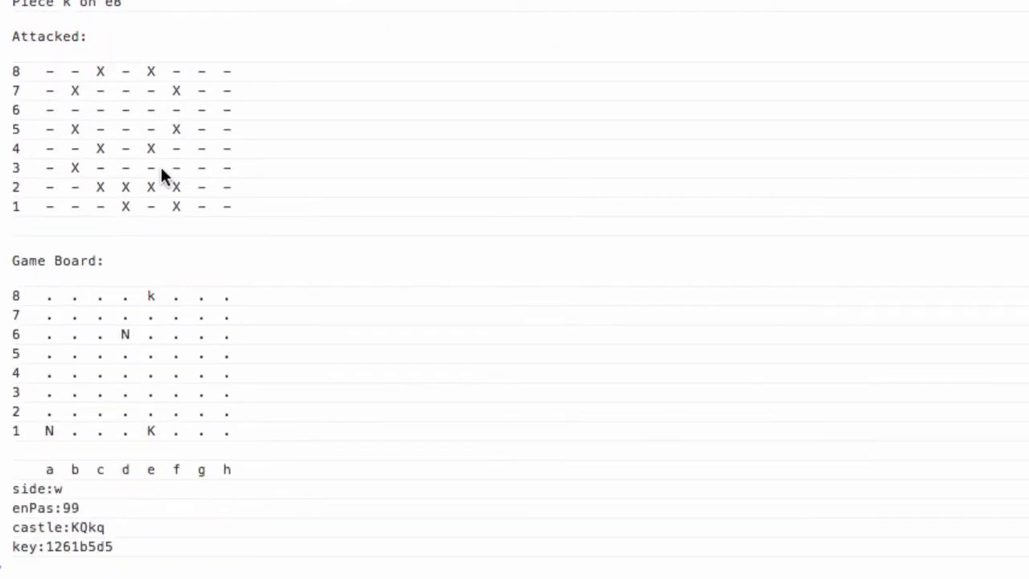
{"action": "mouse_move", "coordinate": [106, 200]}
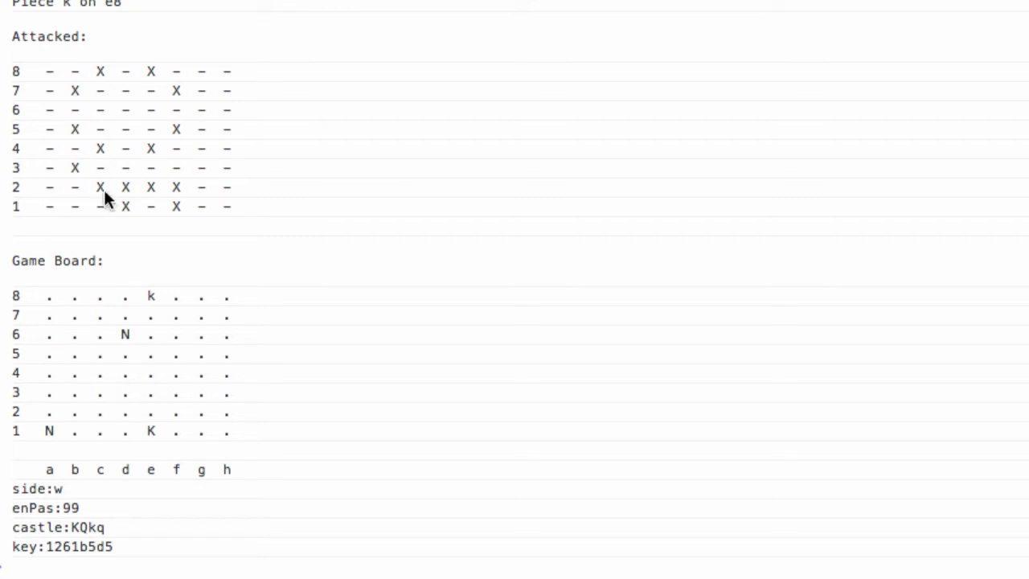
{"action": "mouse_move", "coordinate": [169, 106]}
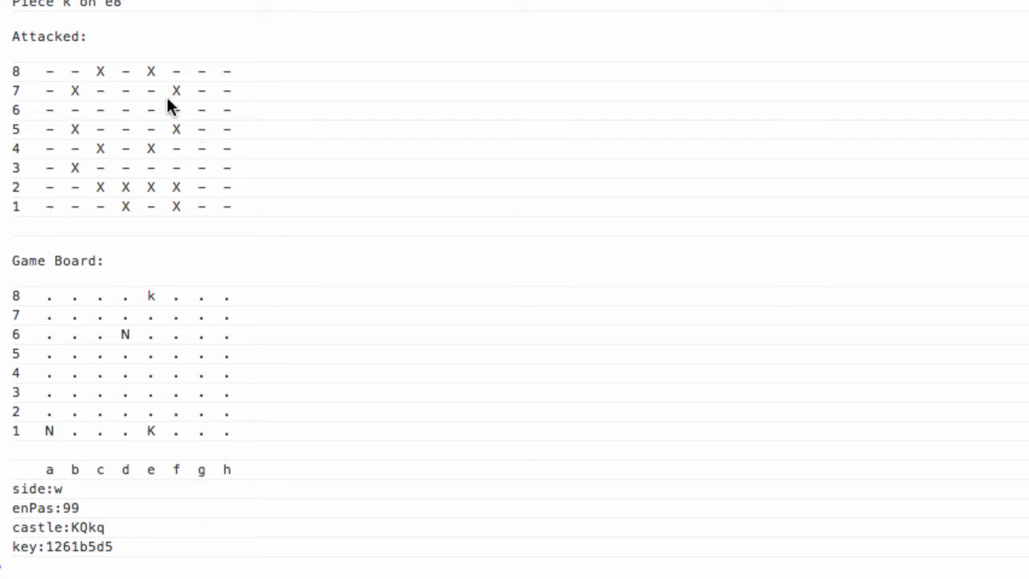
{"action": "mouse_move", "coordinate": [177, 129]}
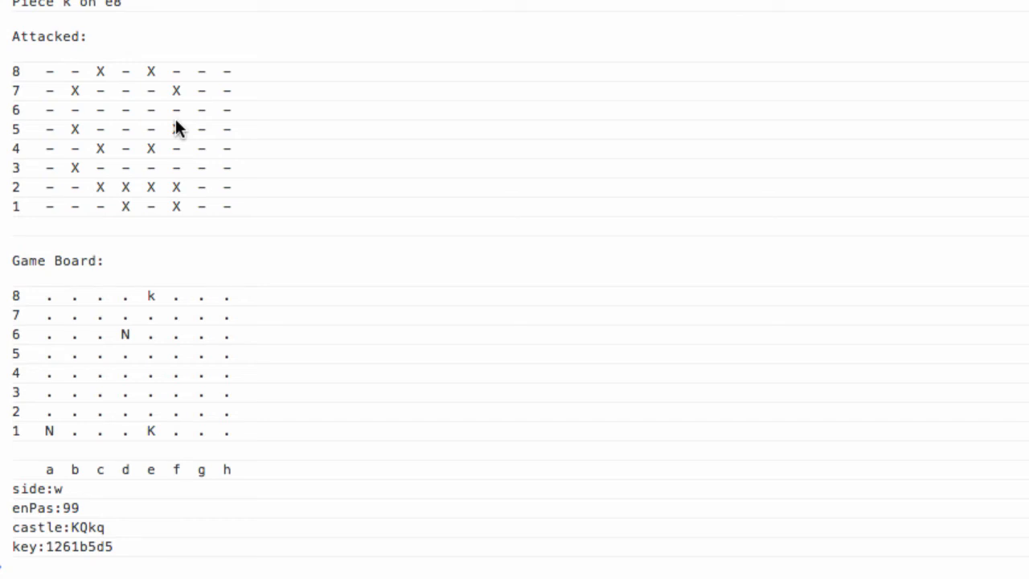
{"action": "mouse_move", "coordinate": [298, 66]}
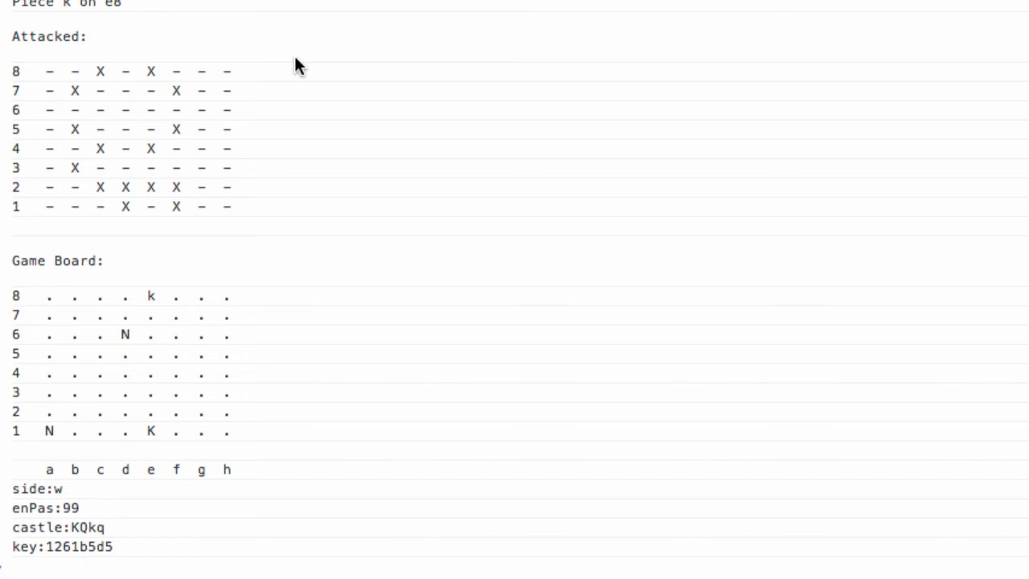